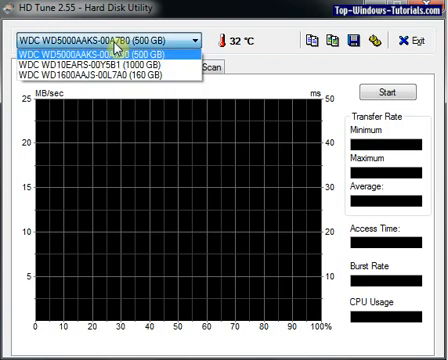
mouse_move(110, 62)
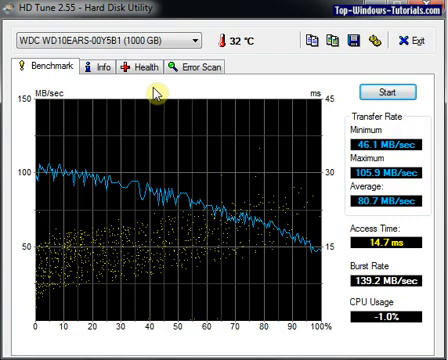
mouse_move(164, 188)
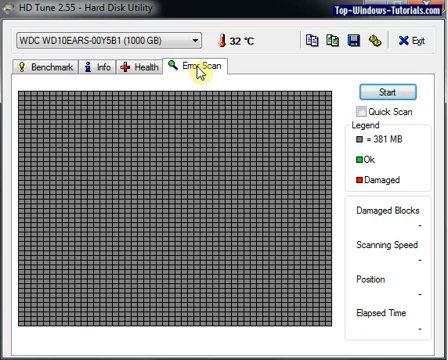
Switch HD Tune to the Error Scan view for the 1000 GB WDC drive.
left_click(390, 88)
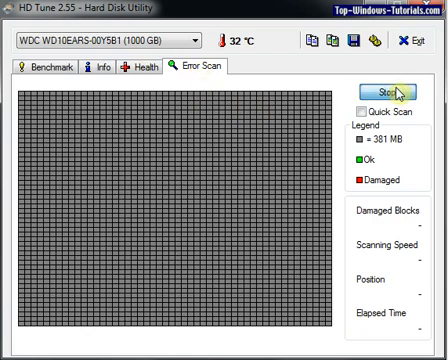